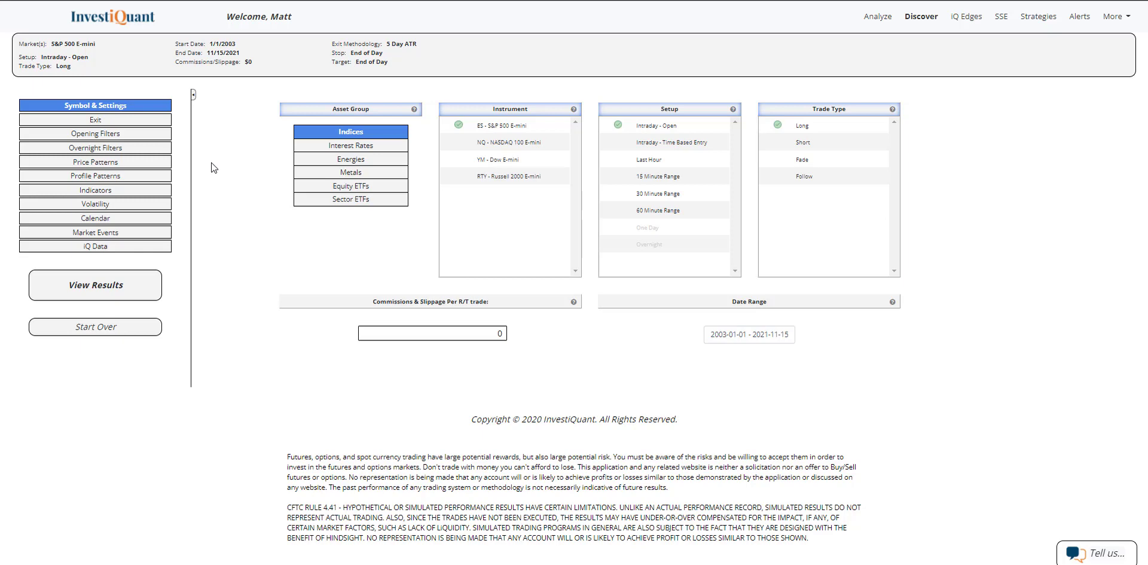
{"action": "mouse_move", "coordinate": [252, 137]}
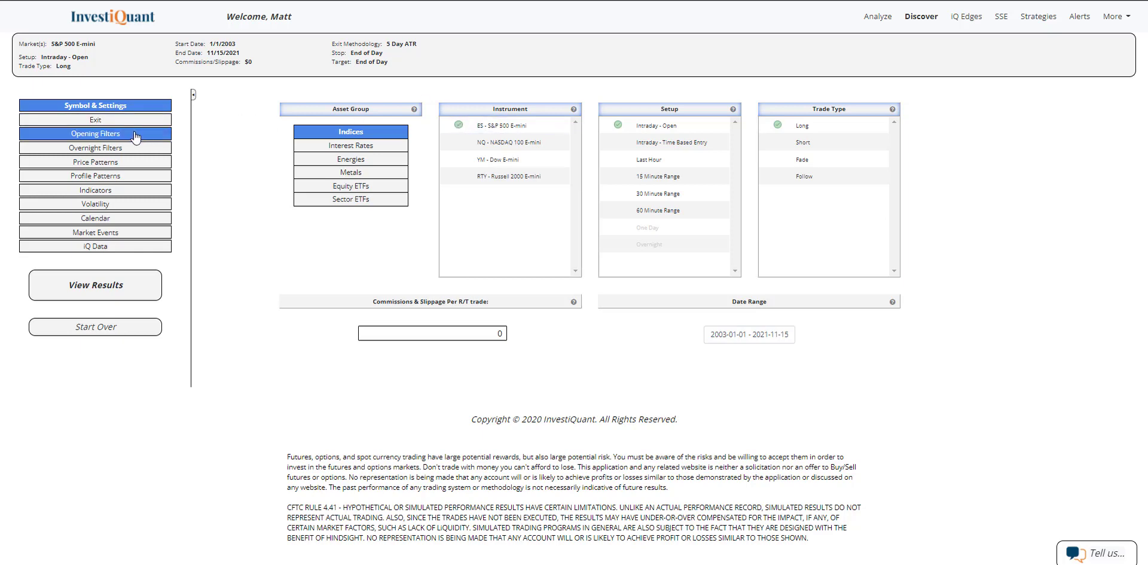
Step: Open the Opening Filters settings for the S&P 500 E-mini long-at-open backtest
{"action": "left_click", "coordinate": [94, 133]}
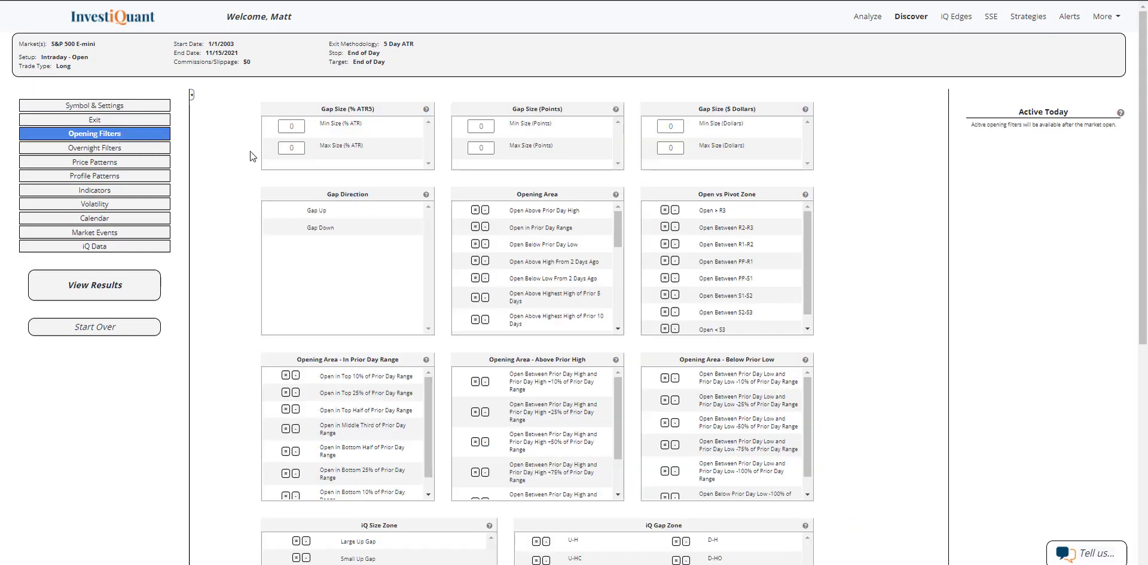
Step: Apply the Gap Up opening filter to the backtest
{"action": "left_click", "coordinate": [317, 211]}
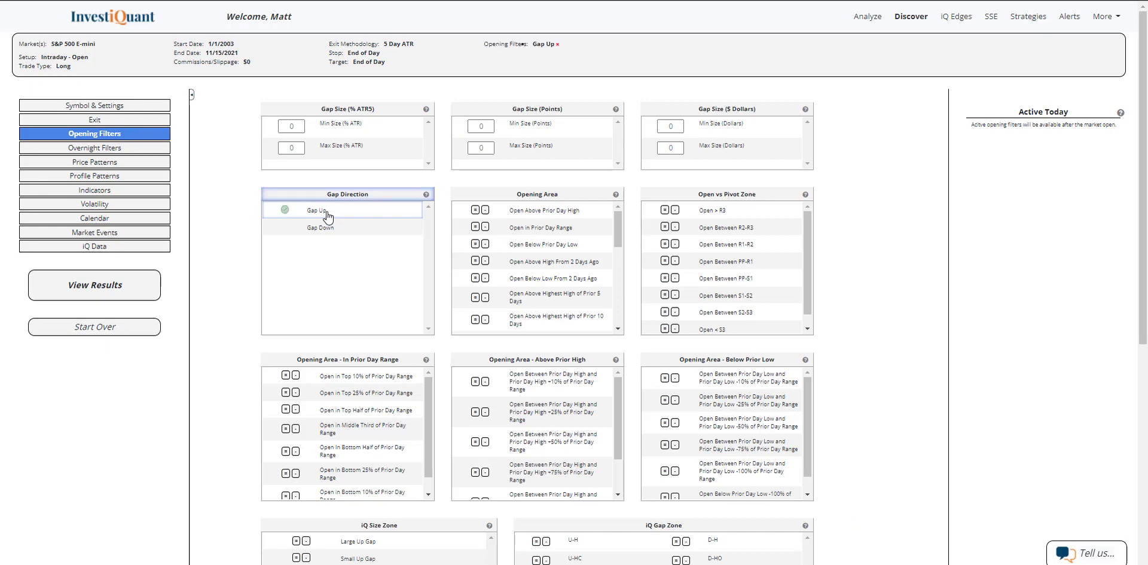
{"action": "left_click", "coordinate": [94, 147]}
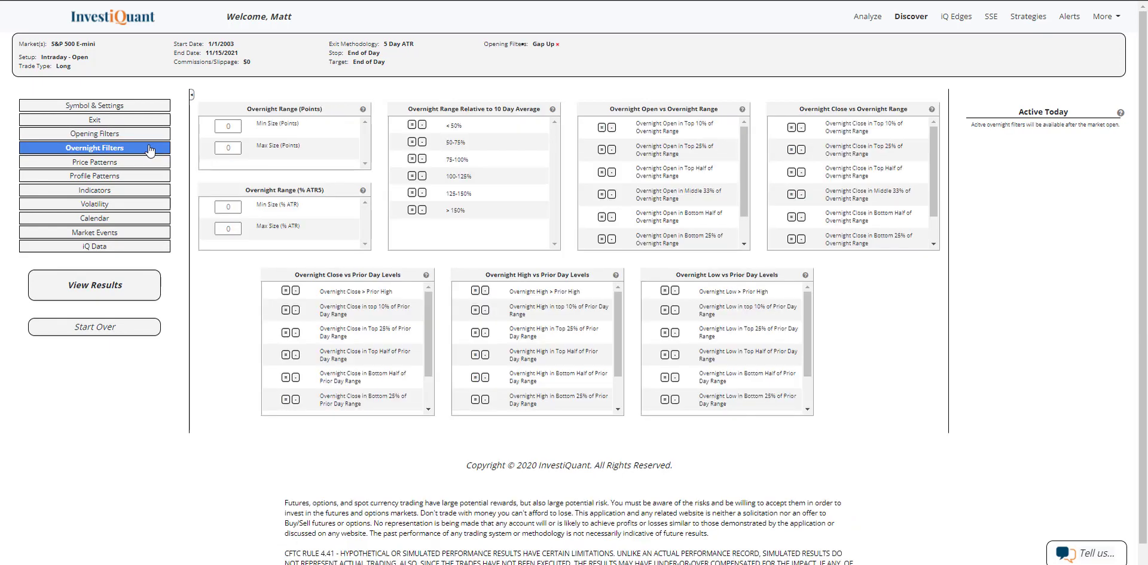
{"action": "mouse_move", "coordinate": [275, 96]}
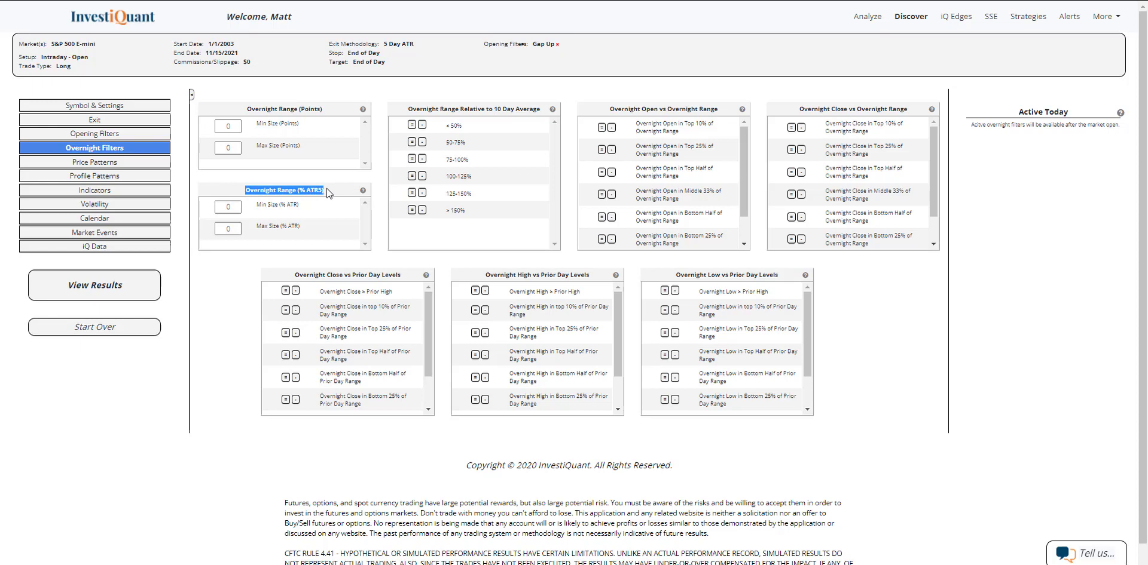
Step: Set the maximum overnight range to 50% of ATR5
{"action": "left_click", "coordinate": [228, 229]}
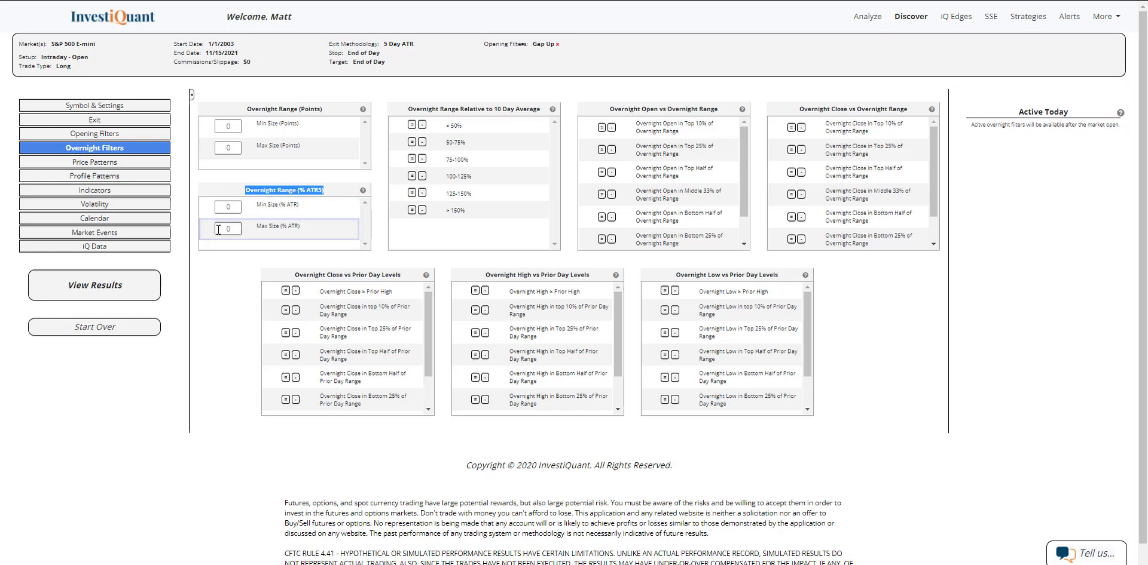
{"action": "left_click", "coordinate": [228, 229]}
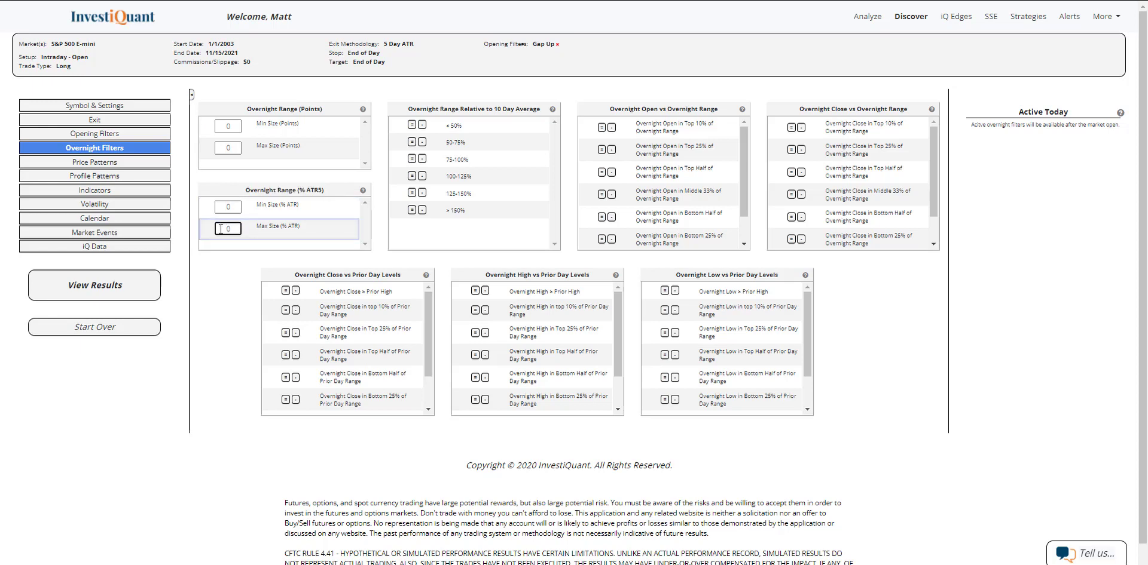
{"action": "type", "text": "50"}
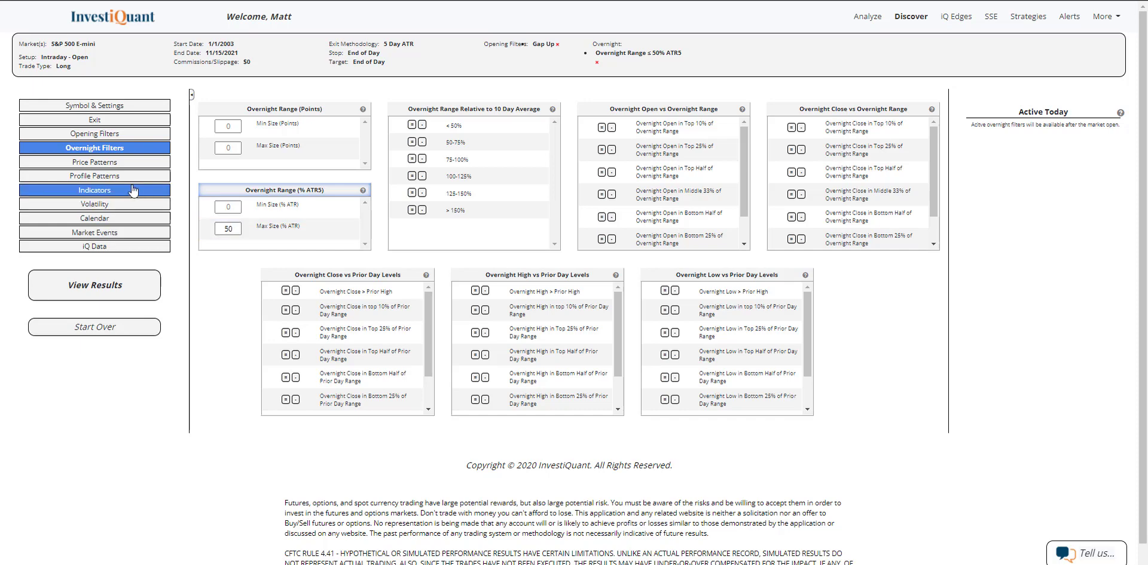
Step: Require closes above the 10- and 200-day MAs and limit trades to Mondays
{"action": "left_click", "coordinate": [94, 190]}
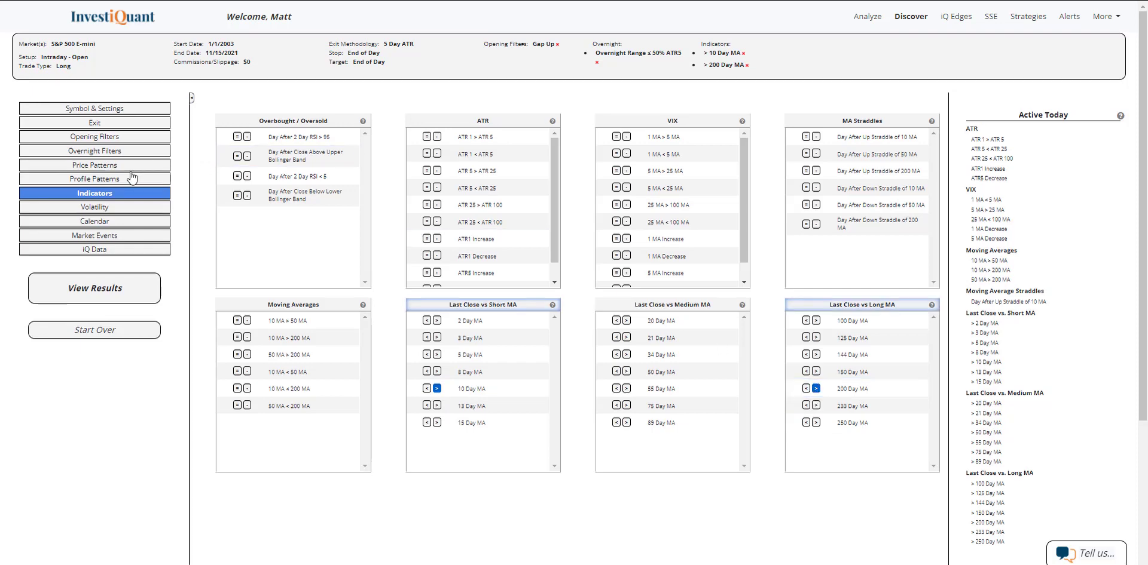
{"action": "left_click", "coordinate": [94, 221]}
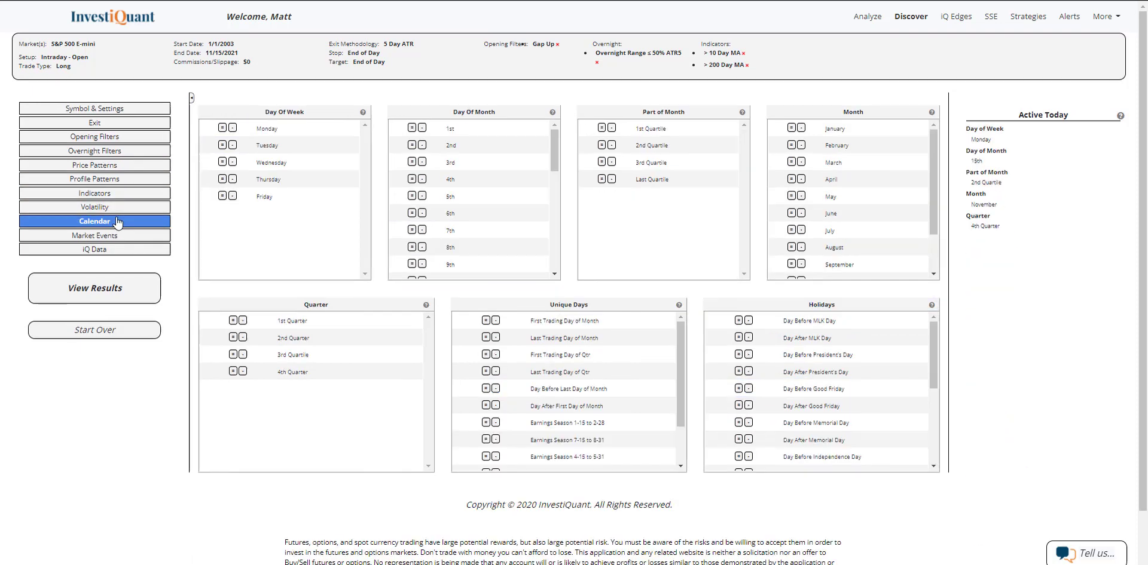
{"action": "left_click", "coordinate": [221, 128]}
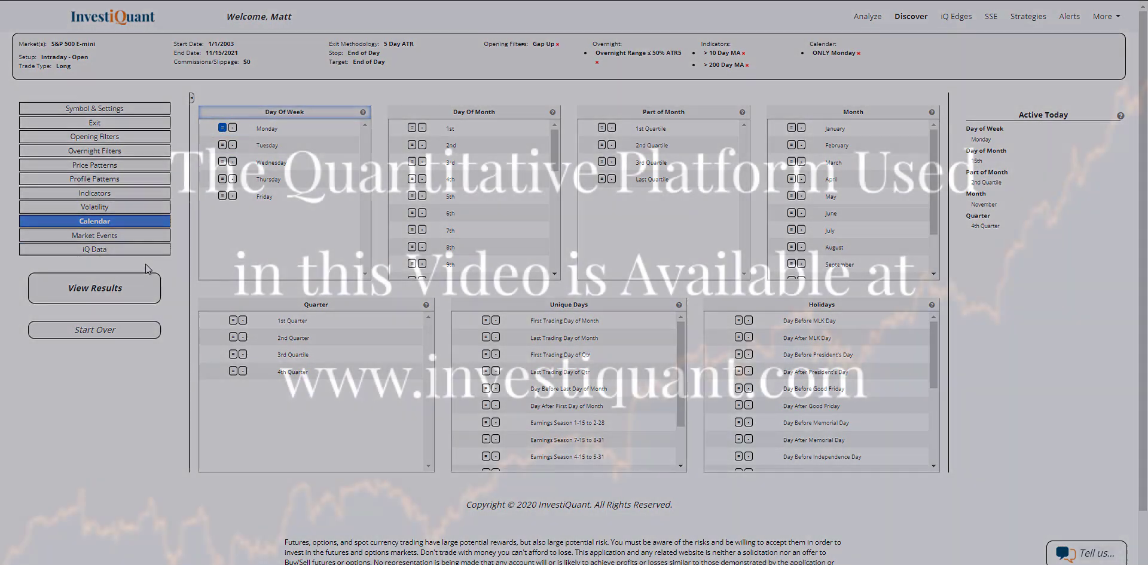
Step: View the backtest results: 81 trades, −$1,700 net profit, 39.5% win rate
{"action": "left_click", "coordinate": [94, 287]}
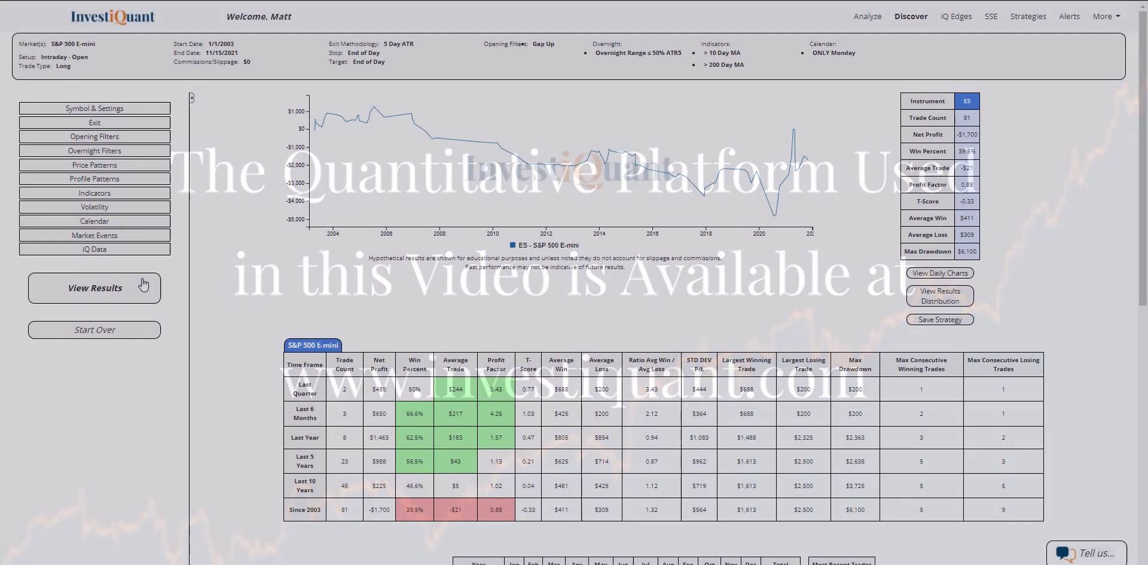